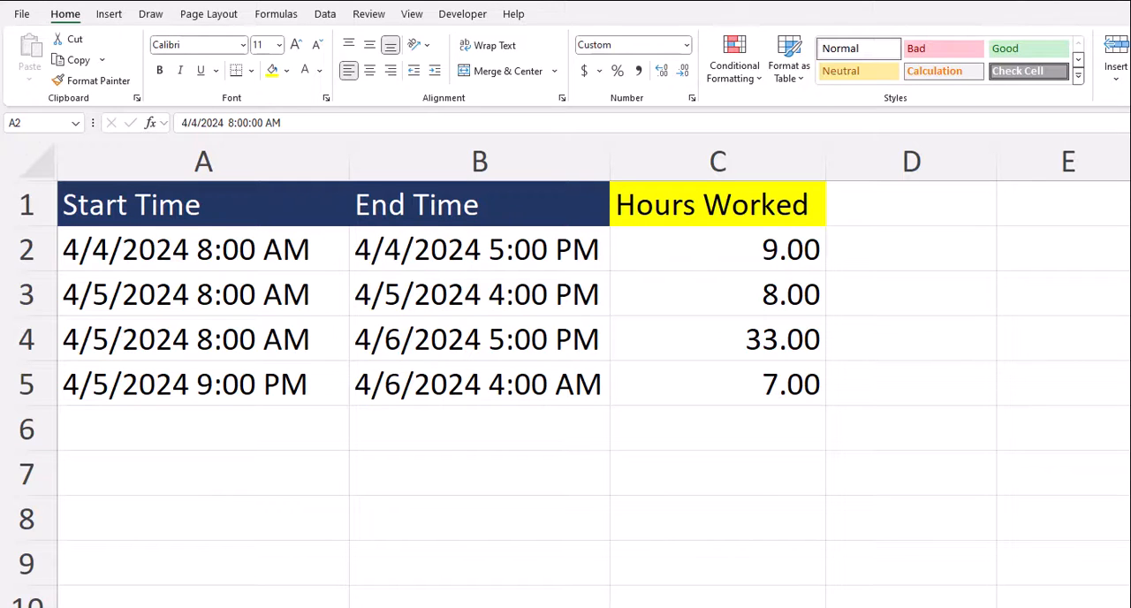
Step: Delete the calculated values from the Hours Worked column C2:C5
left_click(479, 249)
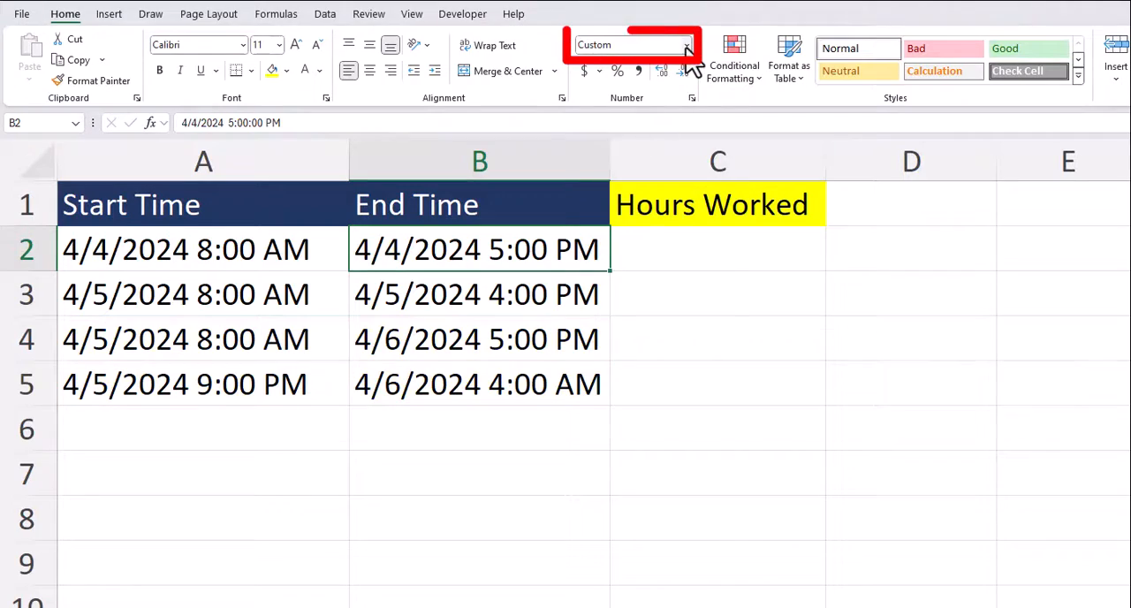
Step: Review the date-time format in Number Formats and set C2 to the Number format
left_click(686, 44)
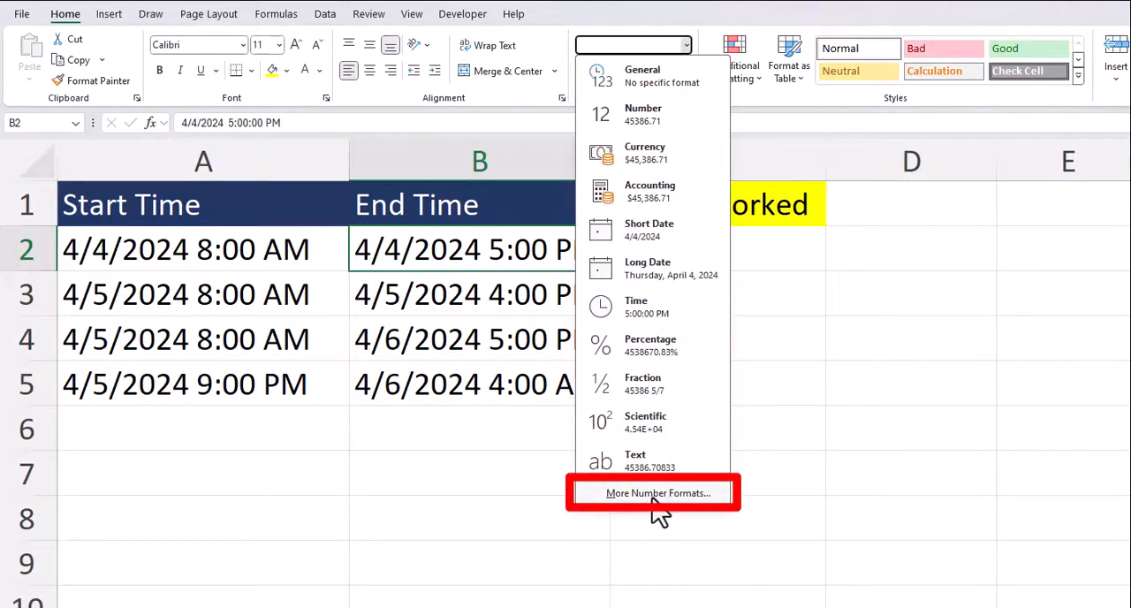
left_click(651, 492)
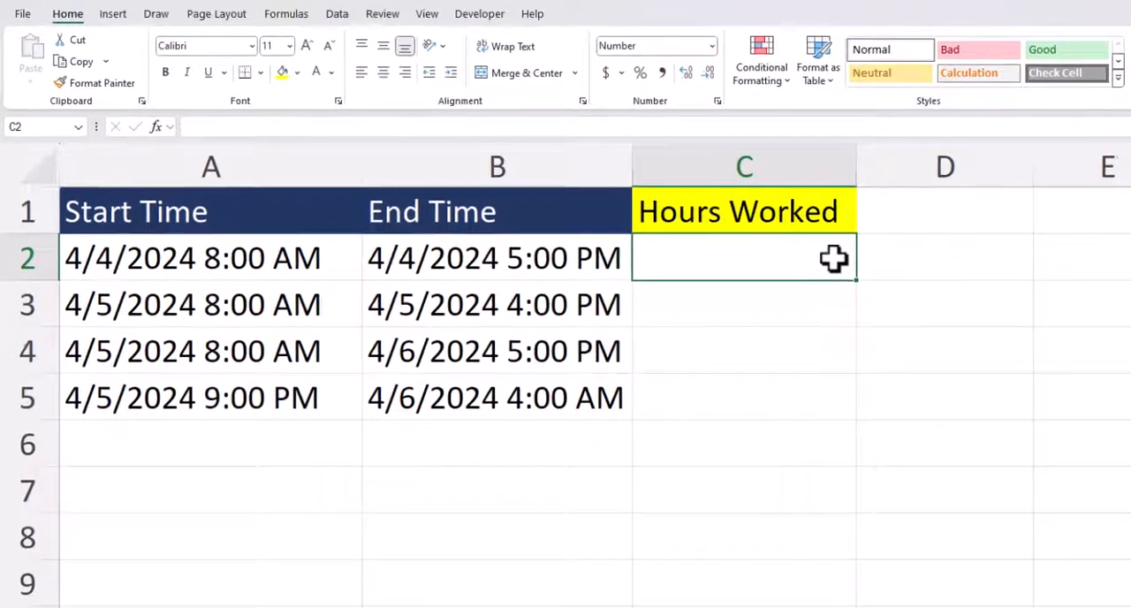
Step: Enter =(B2-A2)*24 in C2 so the first row shows 9.00 hours worked
type("=(B2")
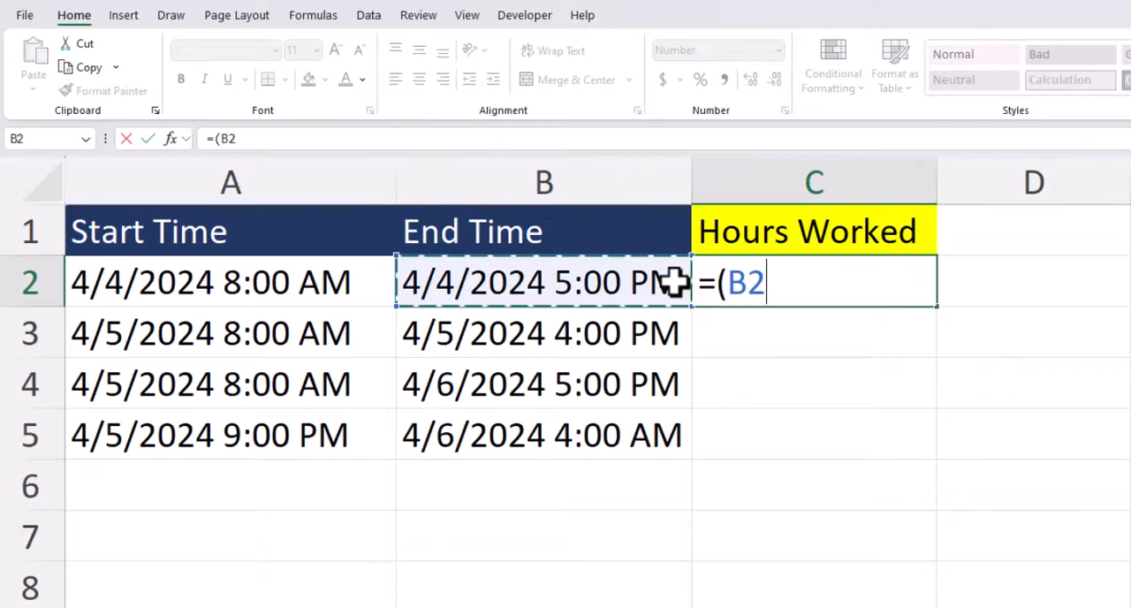
left_click(230, 283)
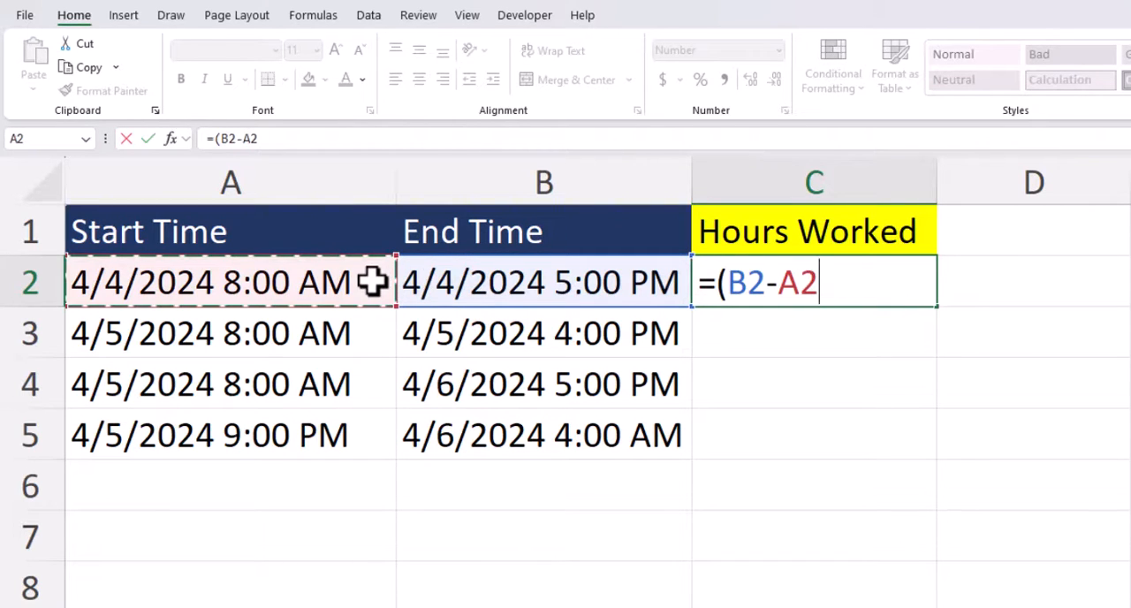
type(")*")
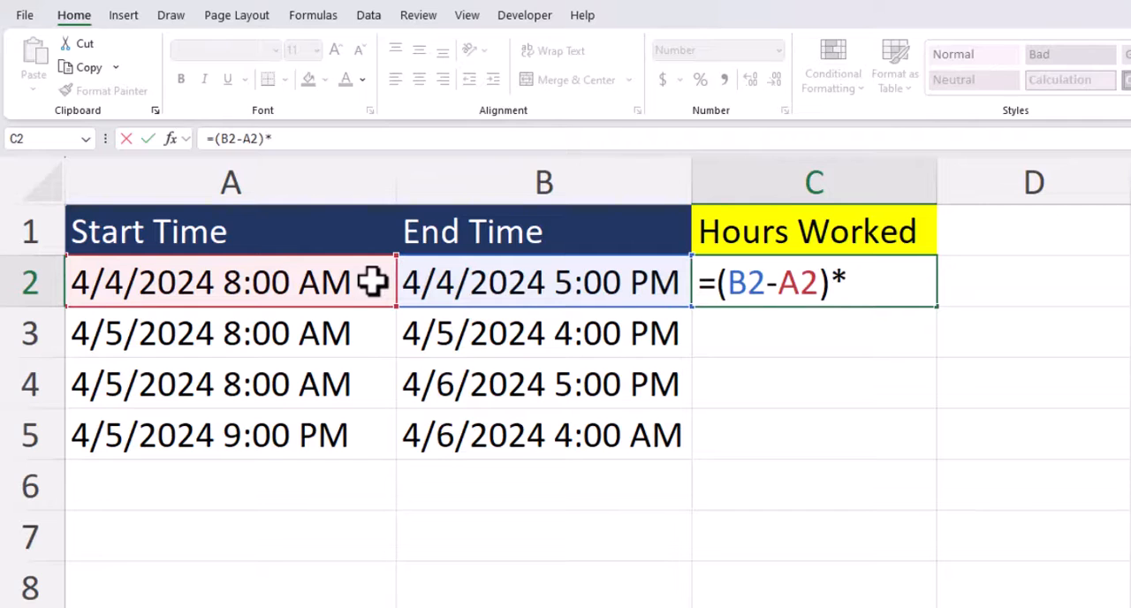
type("24")
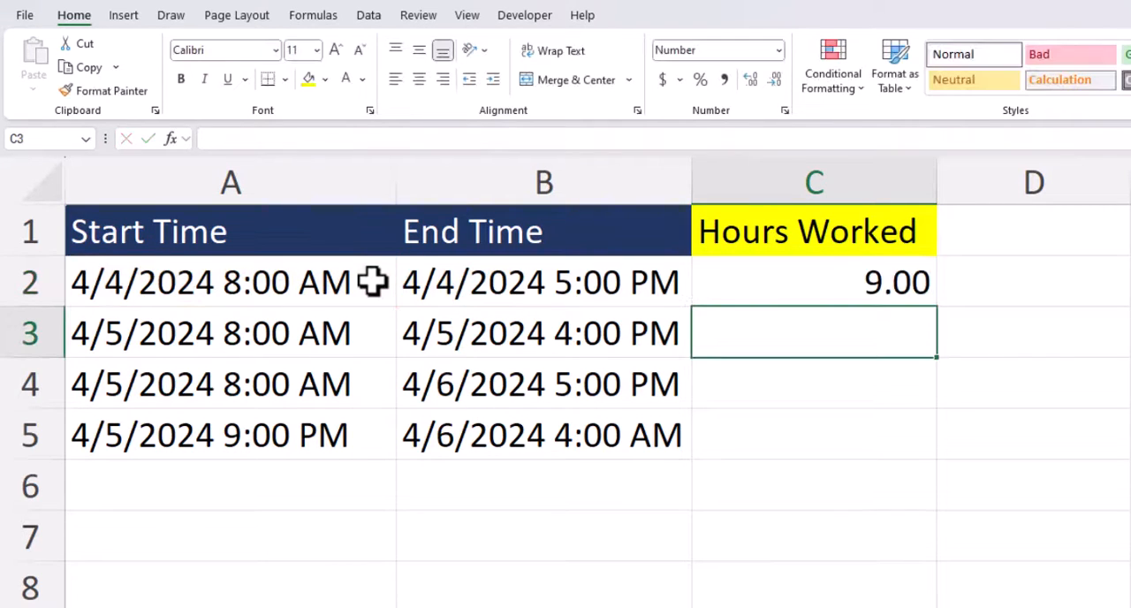
left_click(813, 283)
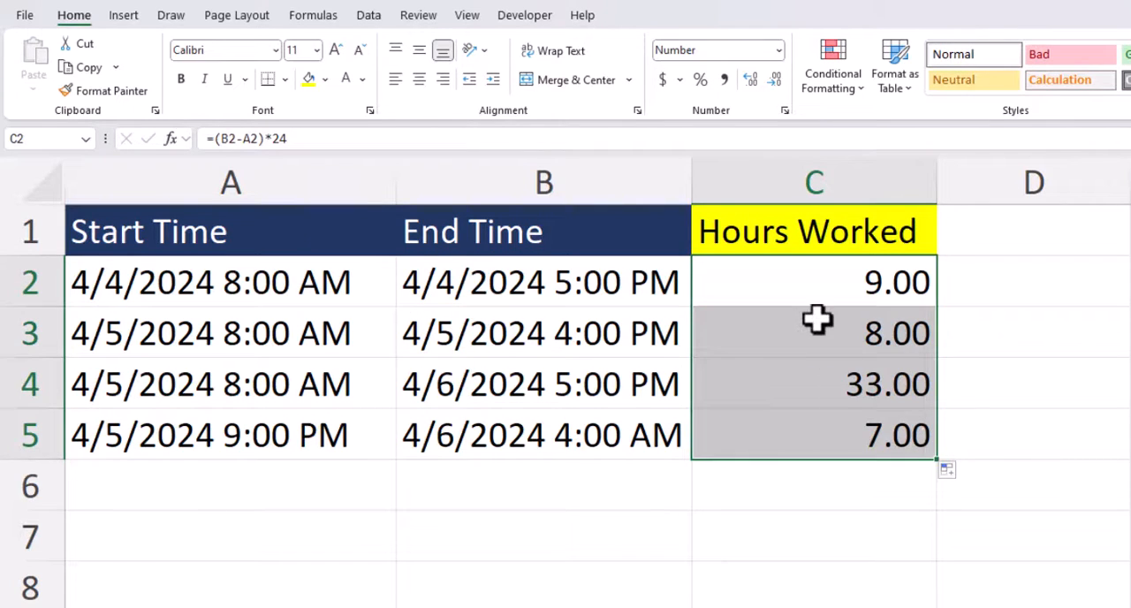
Step: Fill the hours formula down to C5, giving 8.00, 33.00 and 7.00 for the other rows
left_click(815, 332)
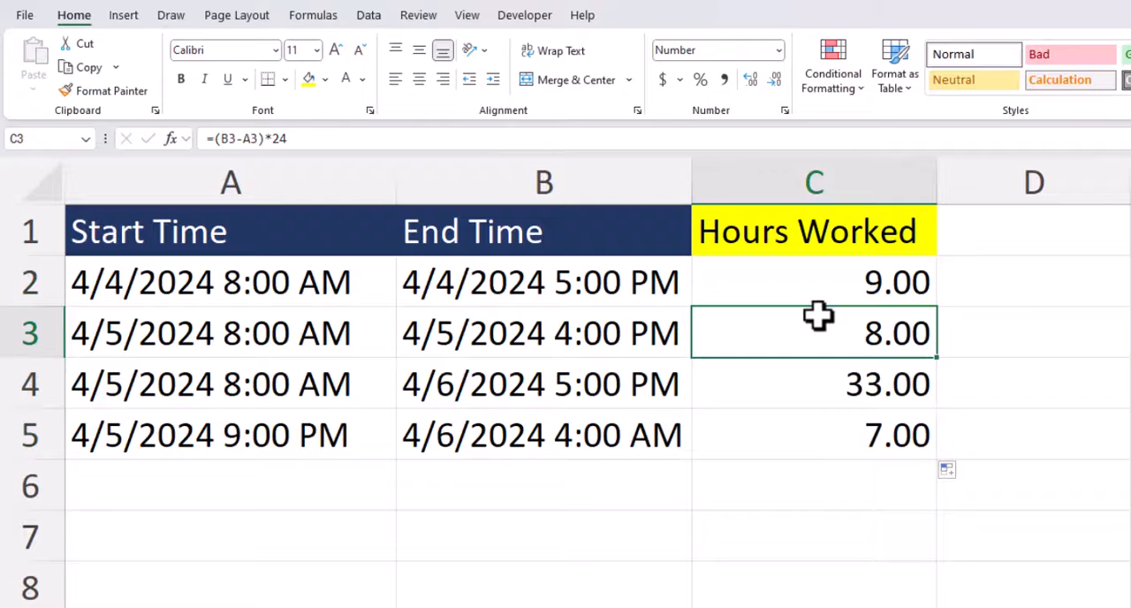